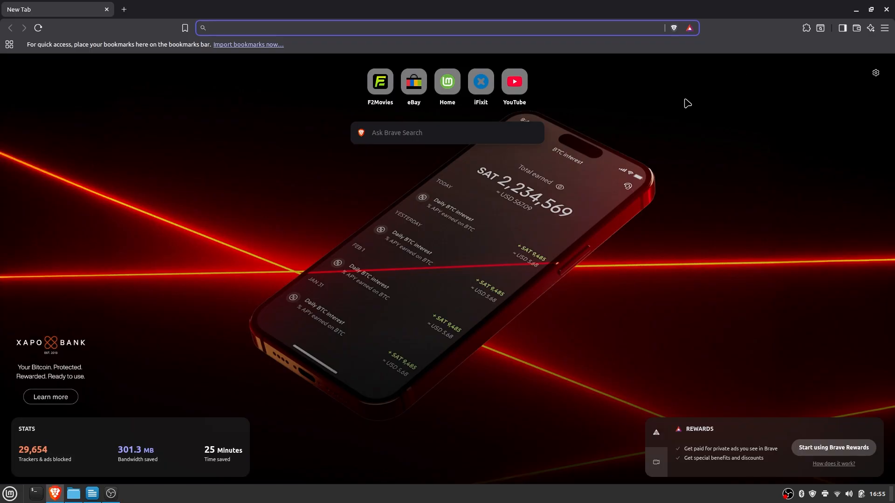
Step: Open Brave's Password Manager listing saved passwords for amazon.com, google.com and twitch.tv
{"action": "left_click", "coordinate": [883, 27]}
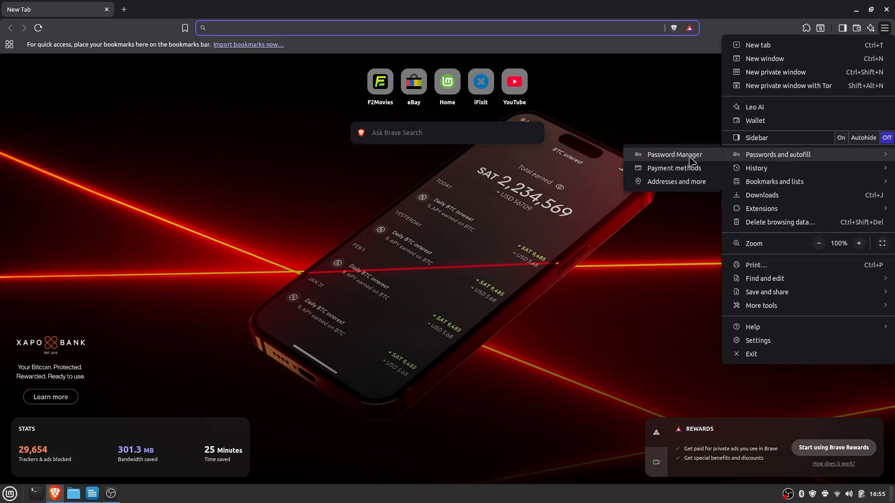
{"action": "left_click", "coordinate": [674, 154]}
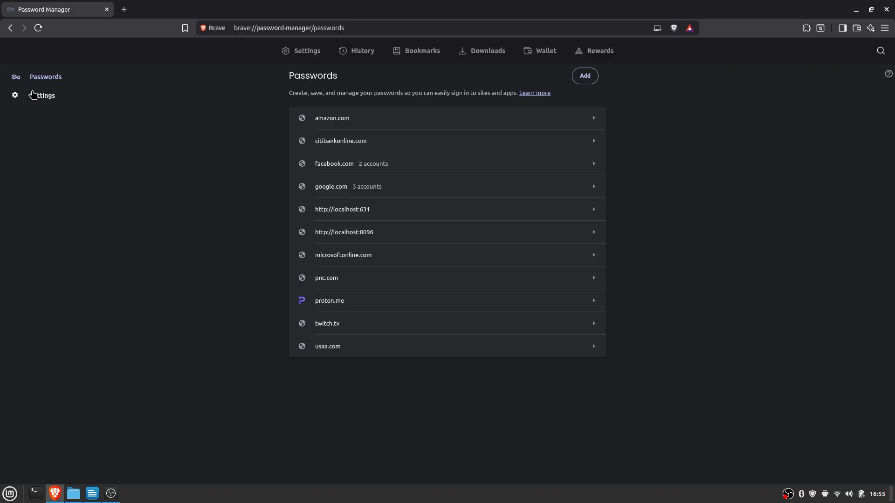